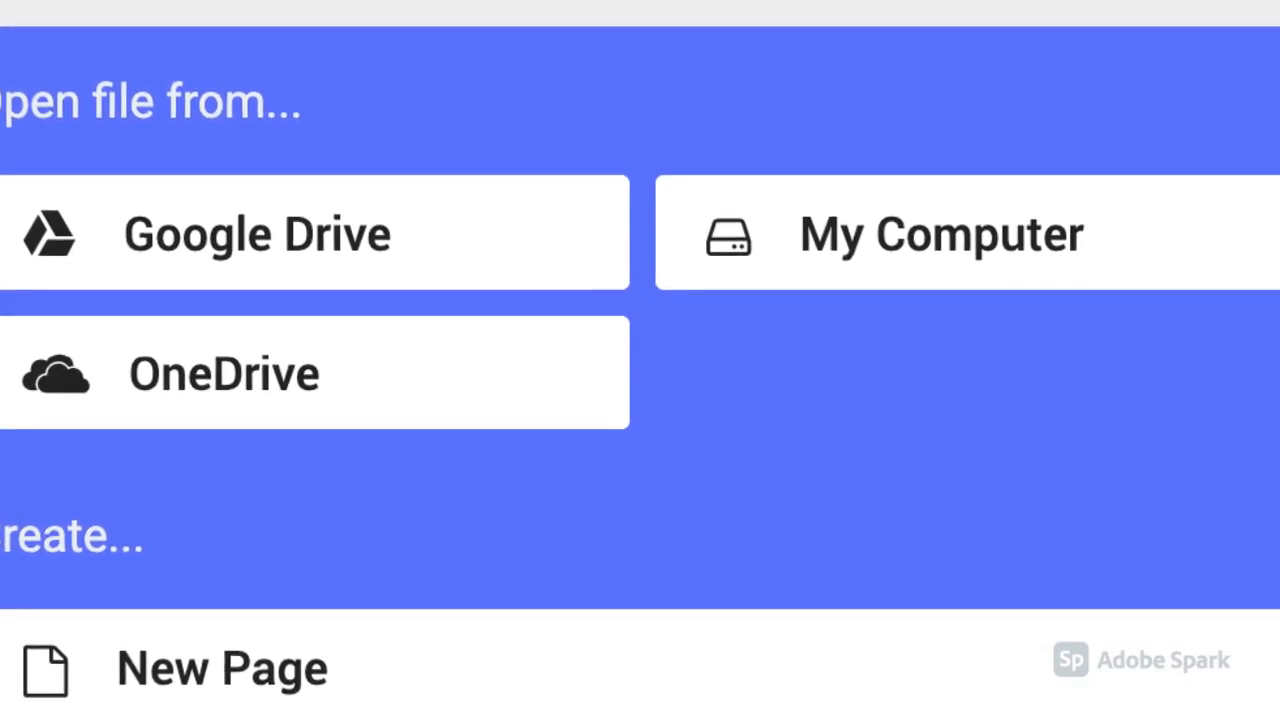
Choose Google Drive on Kami's Open file screen to browse My Drive folders.
left_click(257, 233)
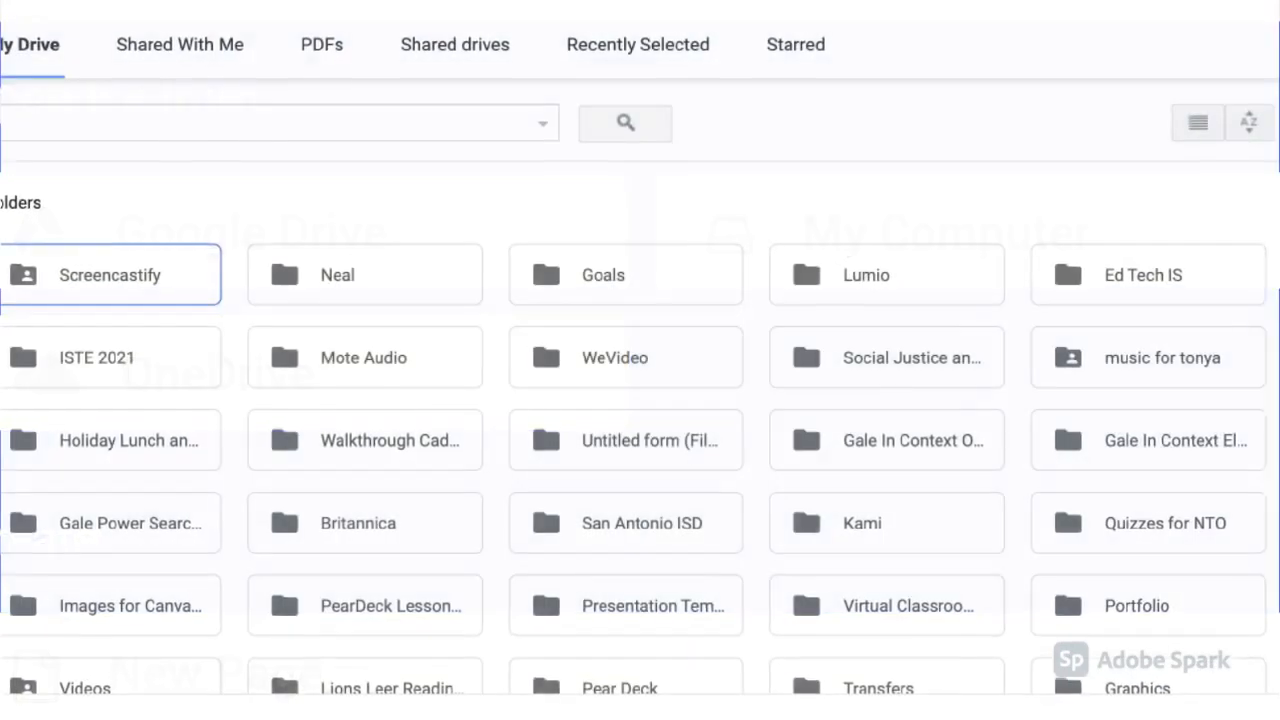